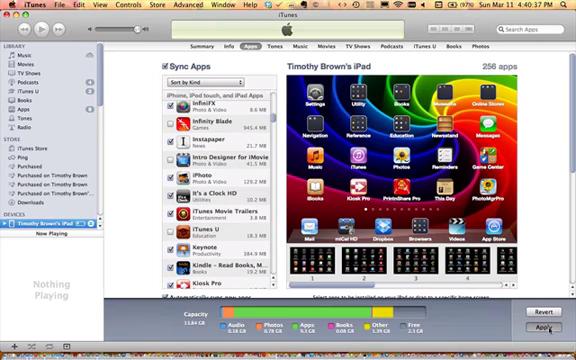
- Apply the iPad's app sync selections in iTunes, including iPhoto
left_click(540, 327)
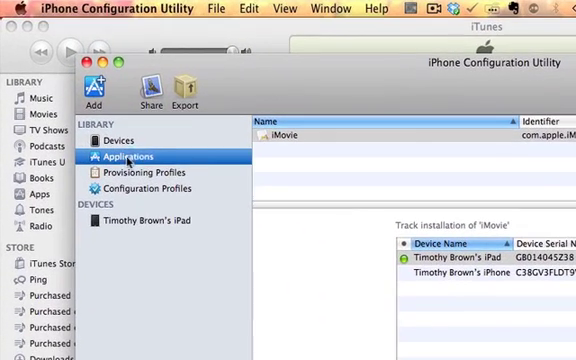
- Show the Library's Applications list in iPhone Configuration Utility
left_click(300, 130)
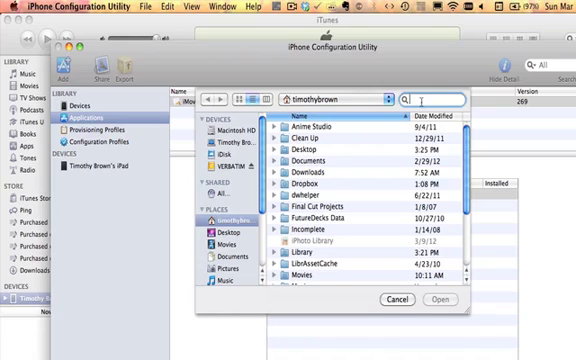
- Search the home folder for 'iphoto' in the add-application dialog
type("iphoto")
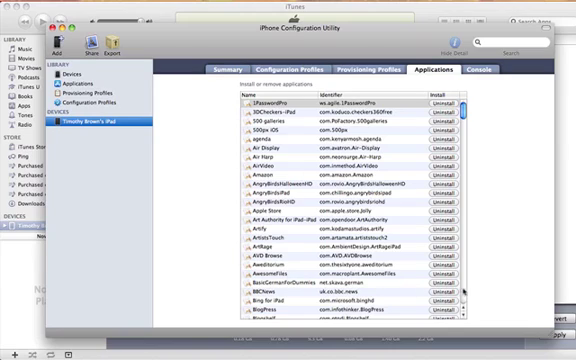
- Scroll the iPad's Applications list and install iPhoto onto the iPad
scroll("down", 3)
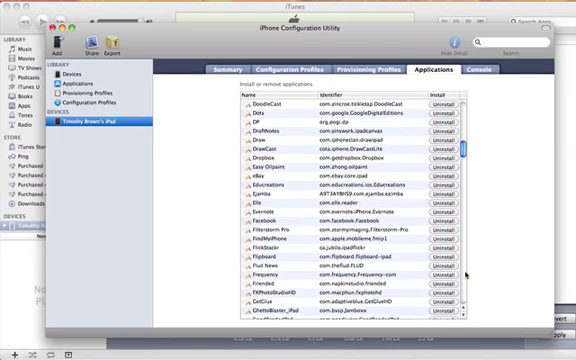
scroll("down", 3)
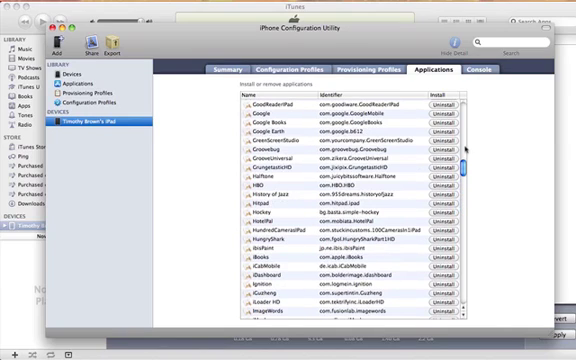
scroll("down", 3)
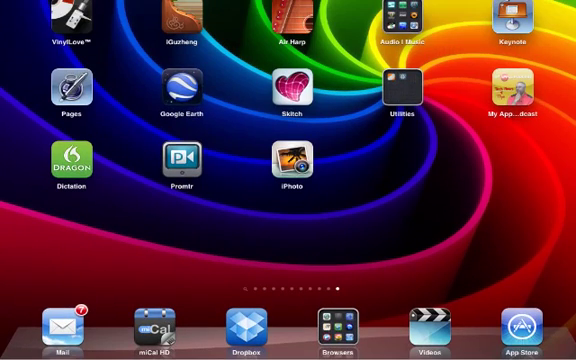
left_click(295, 168)
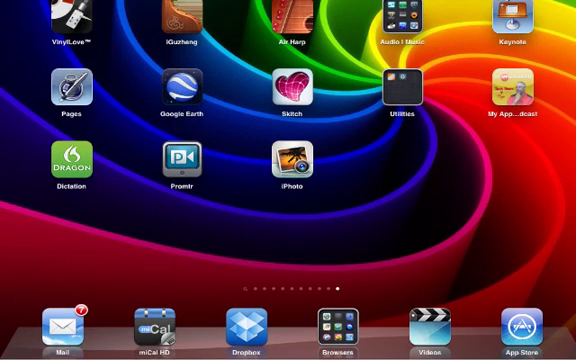
- Show the Events shelf in iPhoto and open the Grand Canyon event
left_click(291, 161)
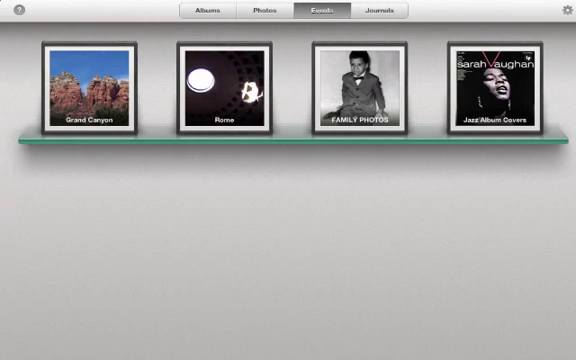
double_click(85, 85)
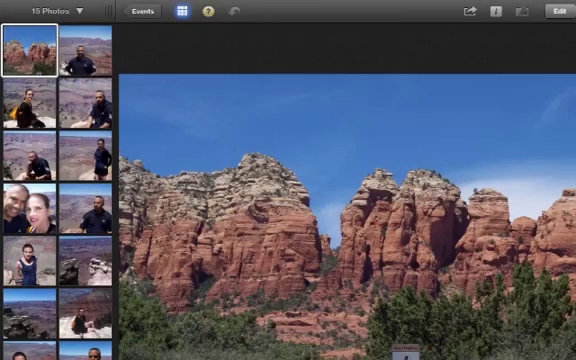